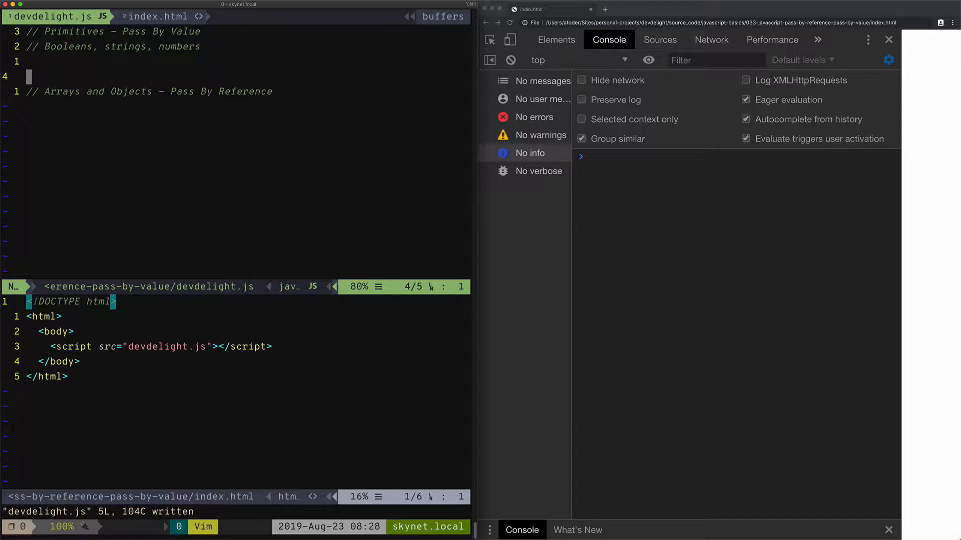
- Write let lData = 'a'; under the Pass By Value comment and begin its console.log
type("let")
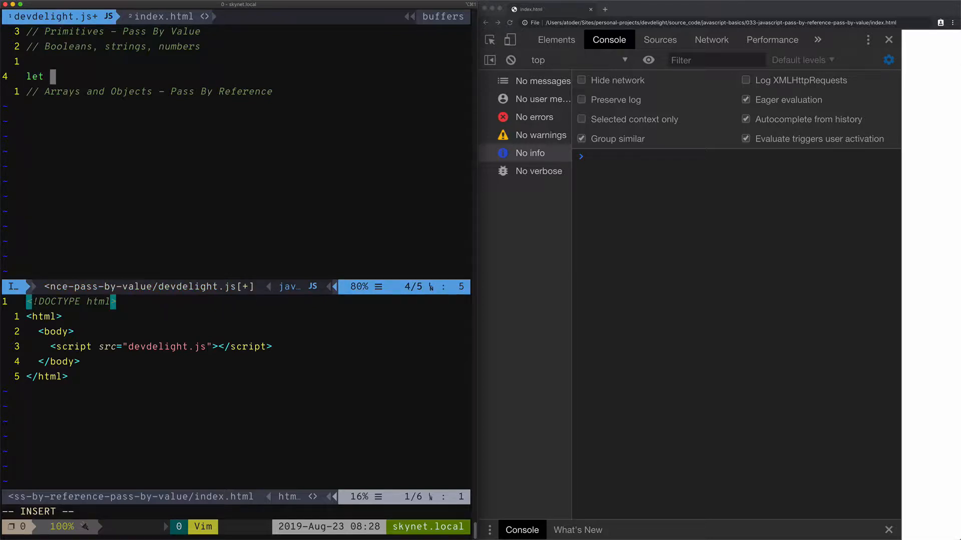
type("lData")
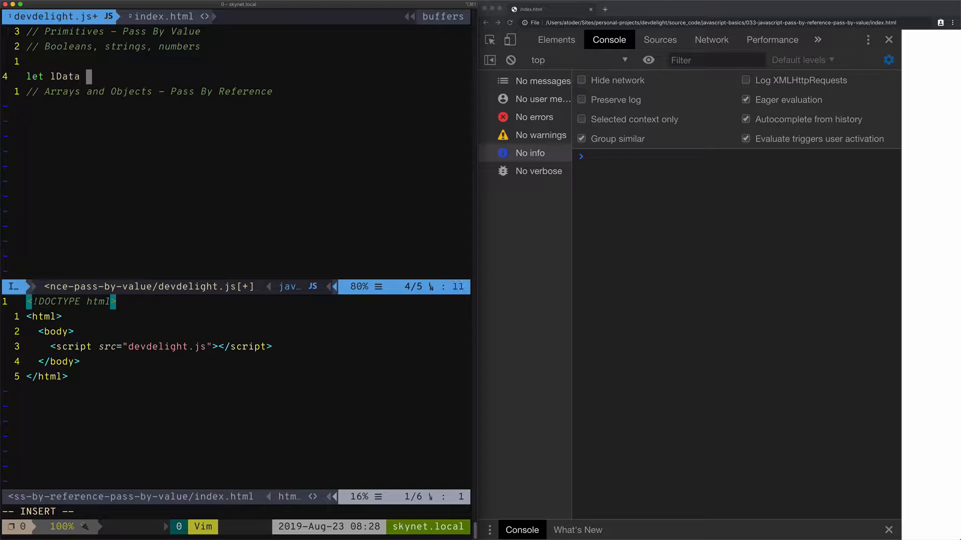
type("= 'a';")
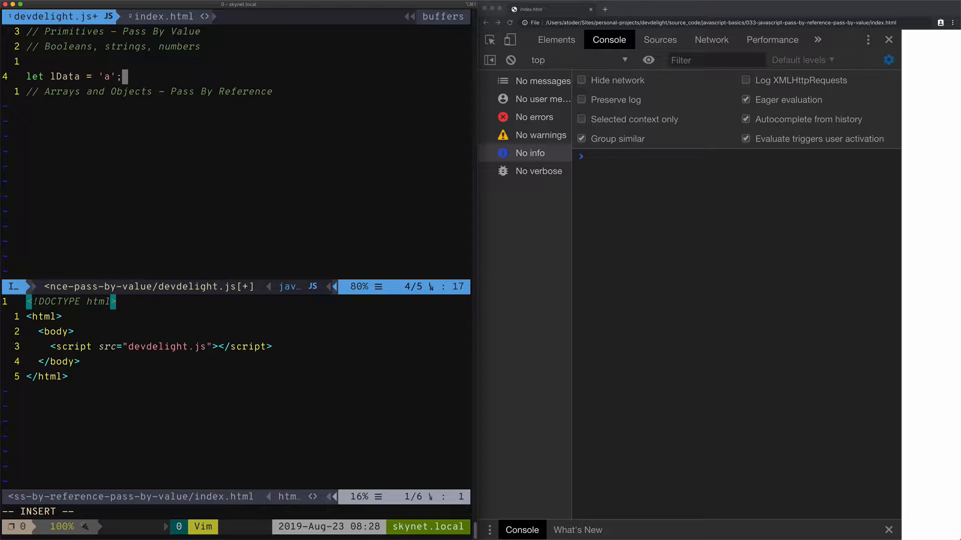
type("console.log(lData);")
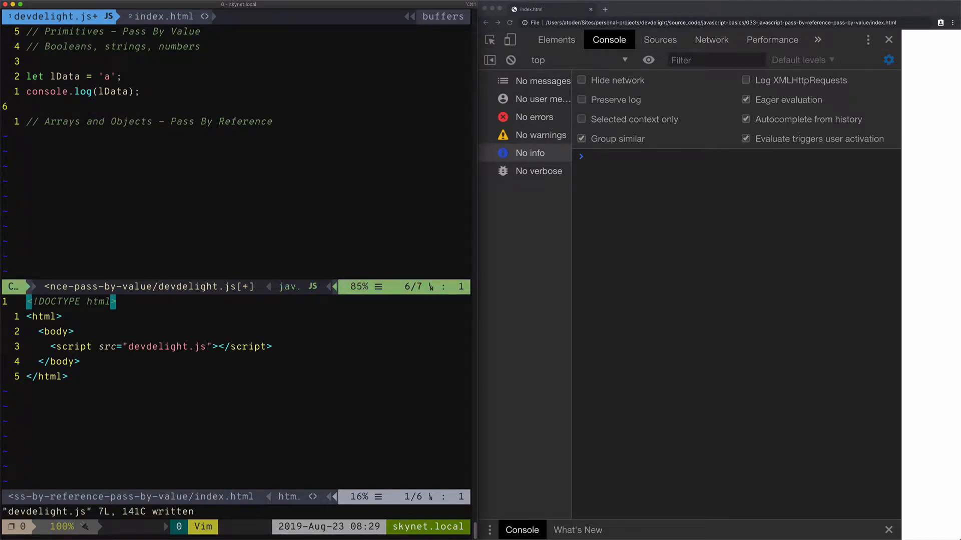
- Reload Chrome, then write function modifyChar(lData) that sets lData to 'b' and logs it
left_click(509, 22)
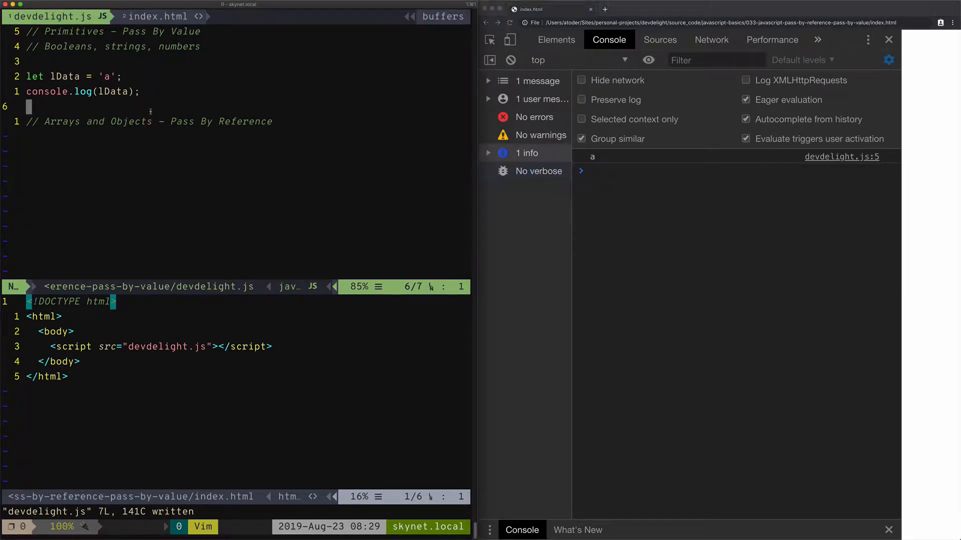
type("functrion modify")
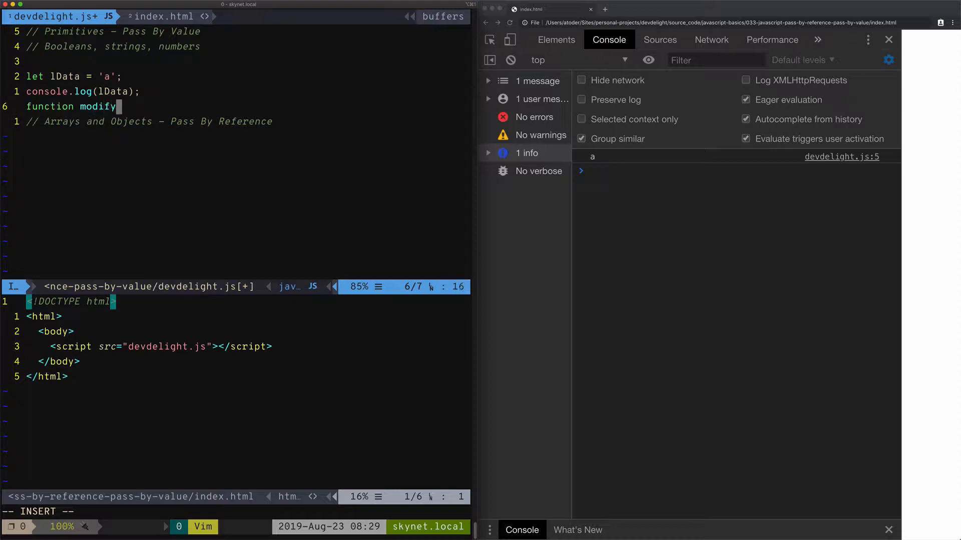
type("Char()")
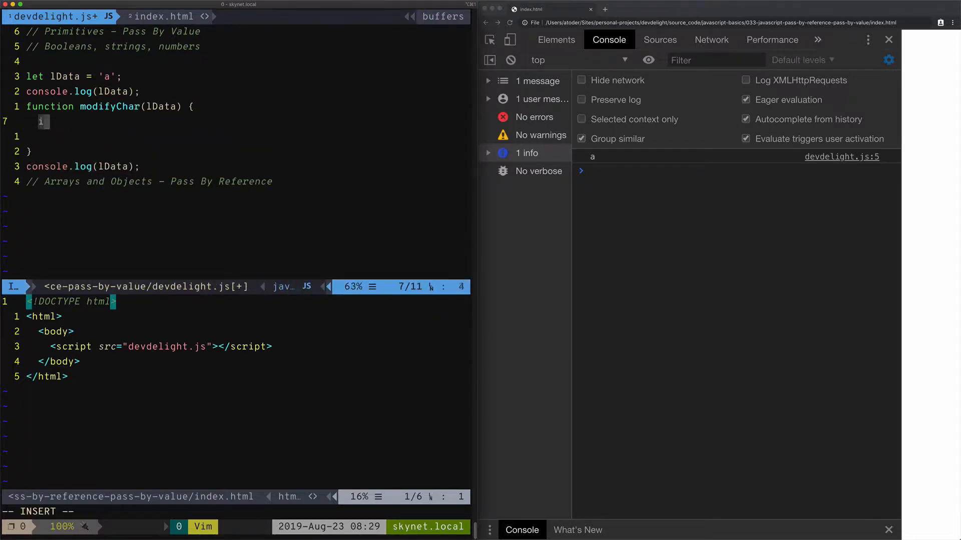
type("lData=")
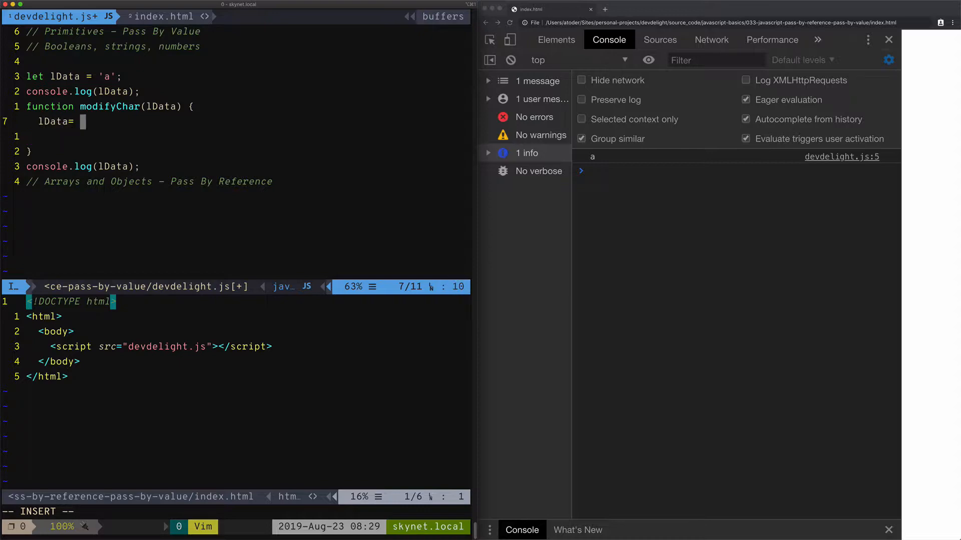
type("= 'b';")
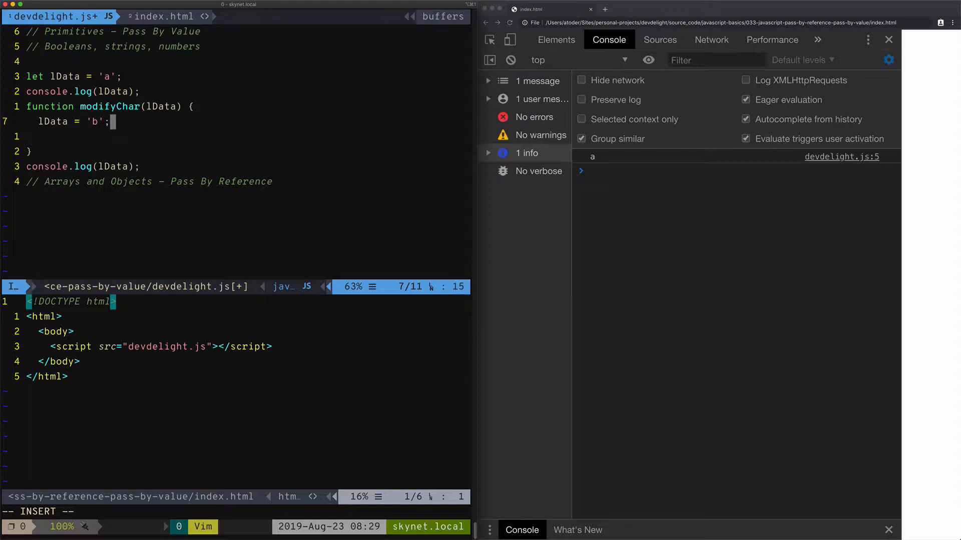
type("console.log(lData);")
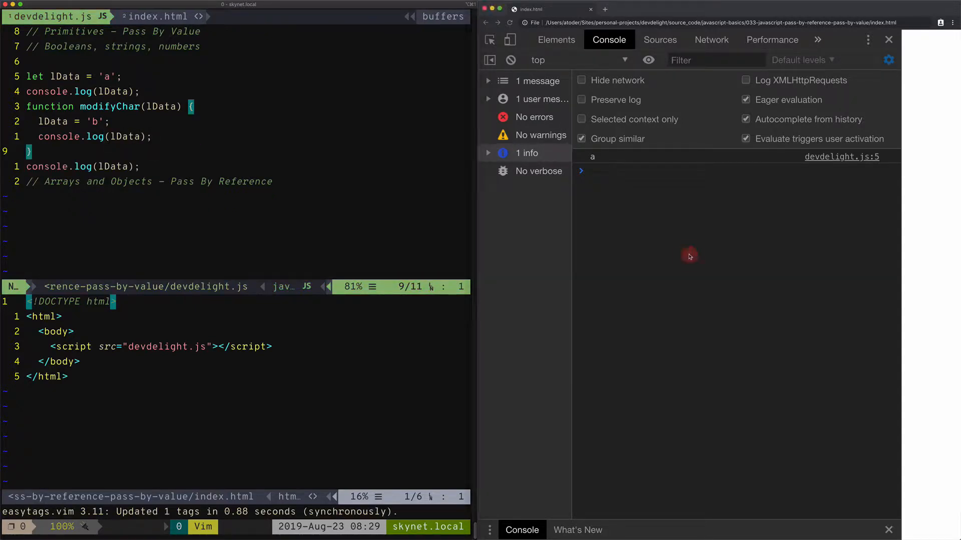
- Insert modifyChar(lData); ahead of the final console.log(lData)
type("modifyChar(lData);")
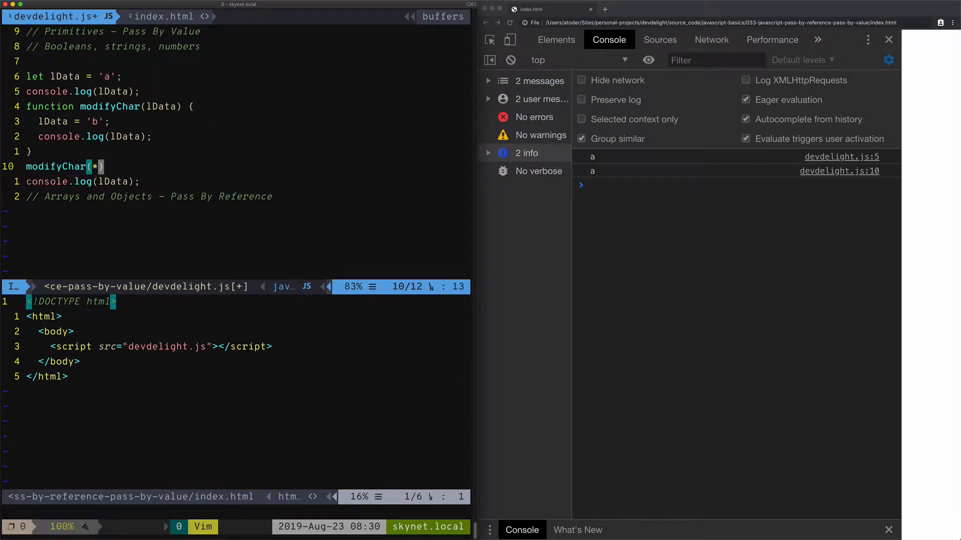
type("lData")
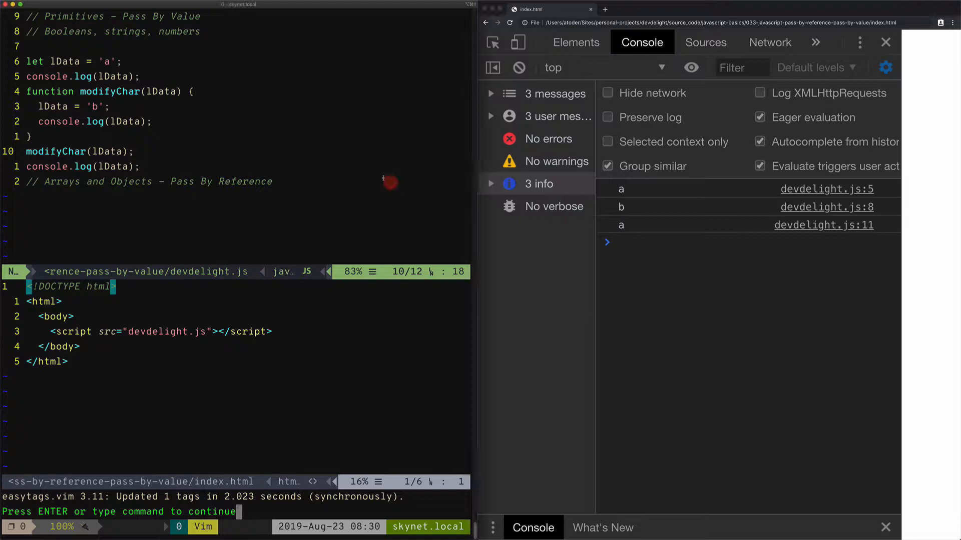
- Dismiss Vim's prompt with Enter to return to editing
key("Return")
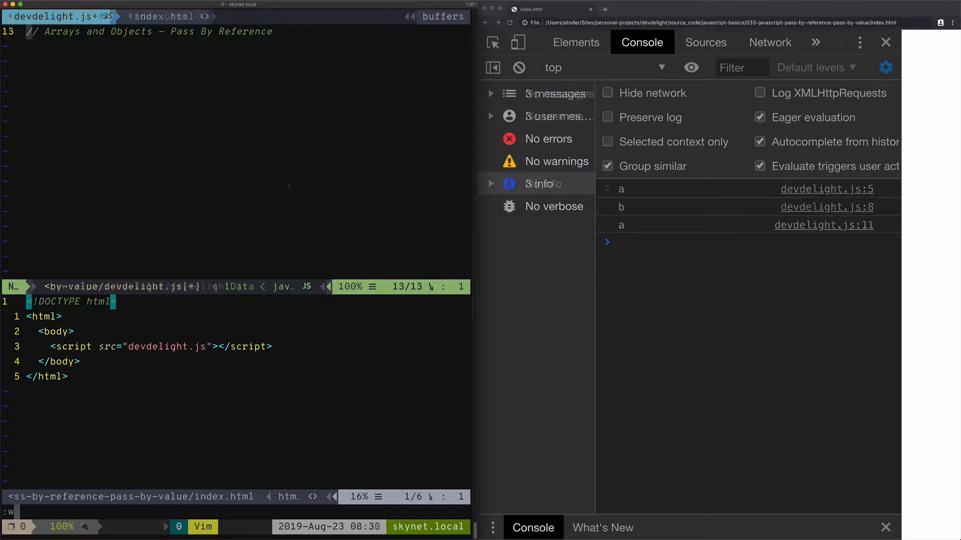
- Write let car = { name: 'Tesla', year: 2020 }; followed by console.log(car);
type("let")
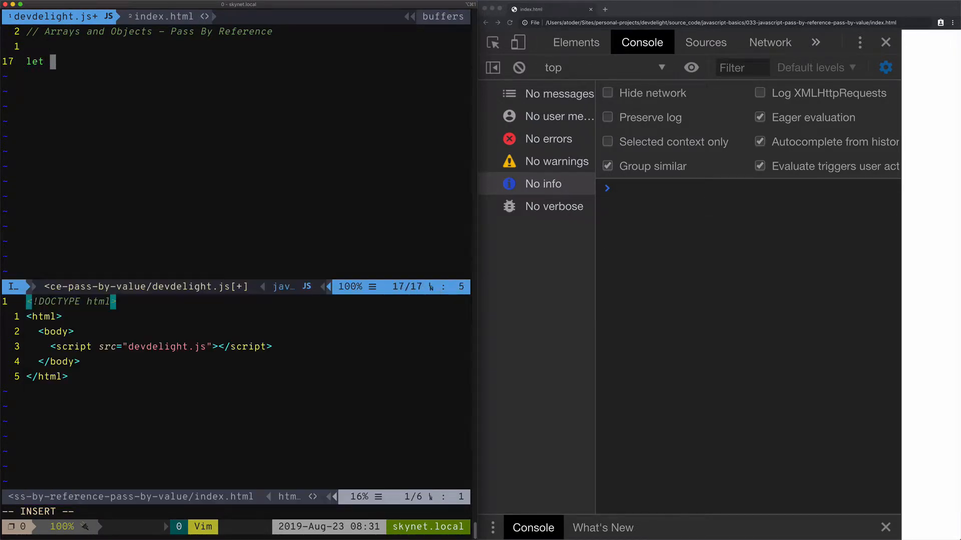
type("car = {")
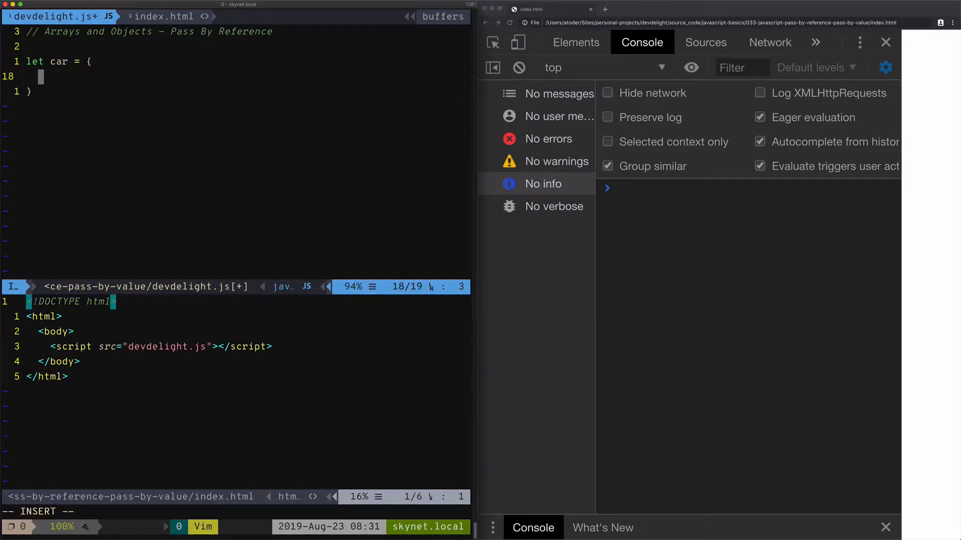
type("name: '")
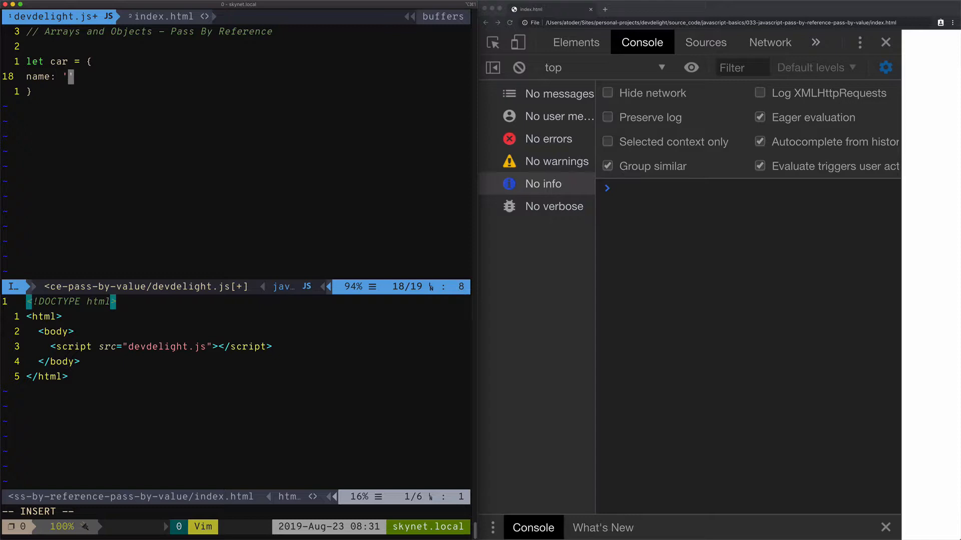
type("Tes")
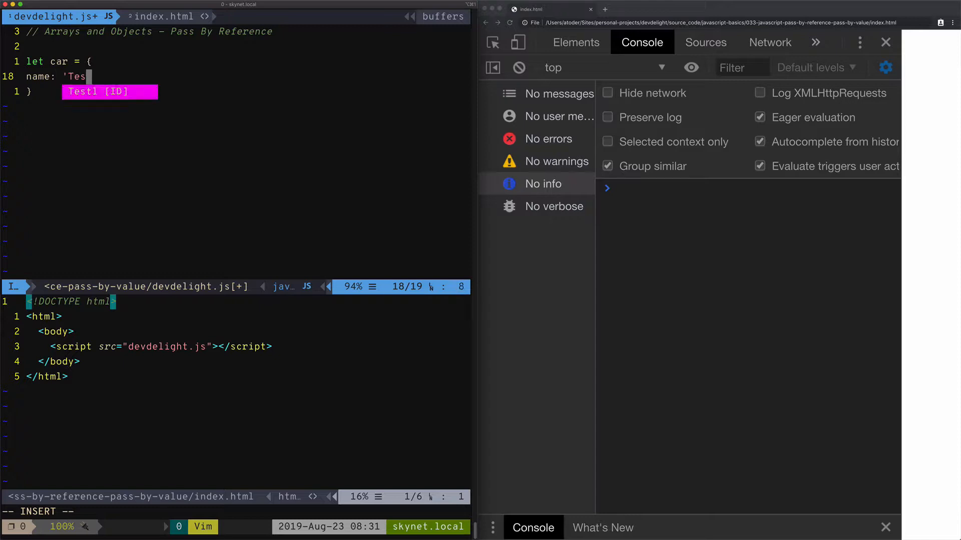
key("Return")
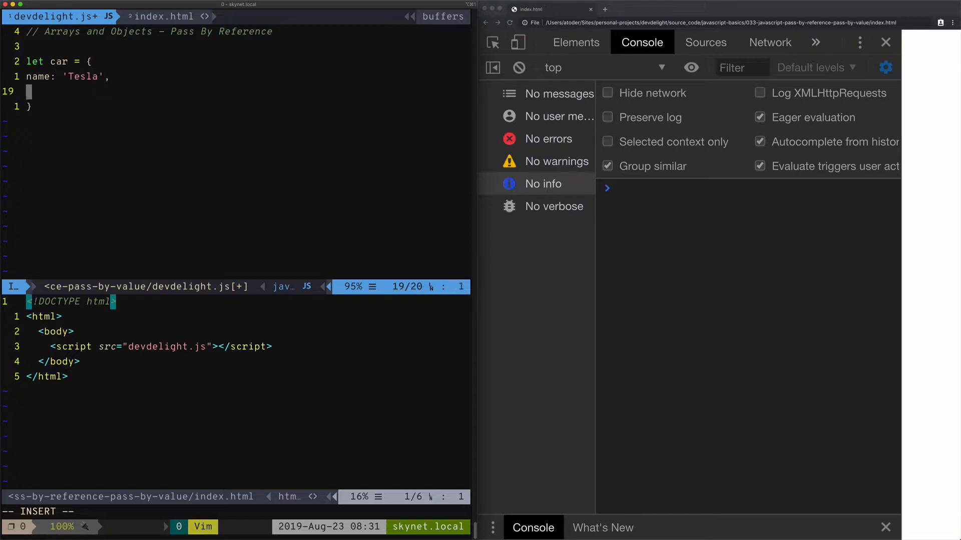
type("year: 2020")
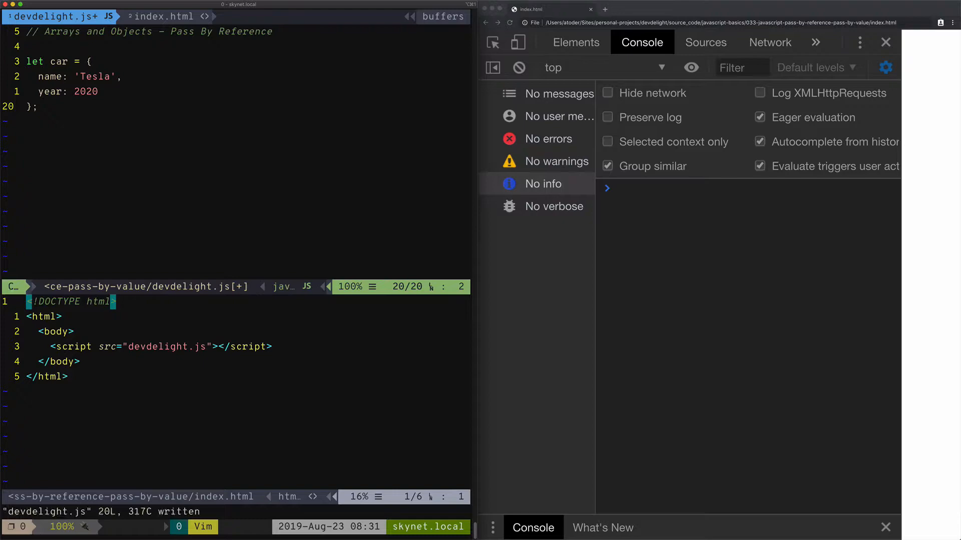
type("conso.e")
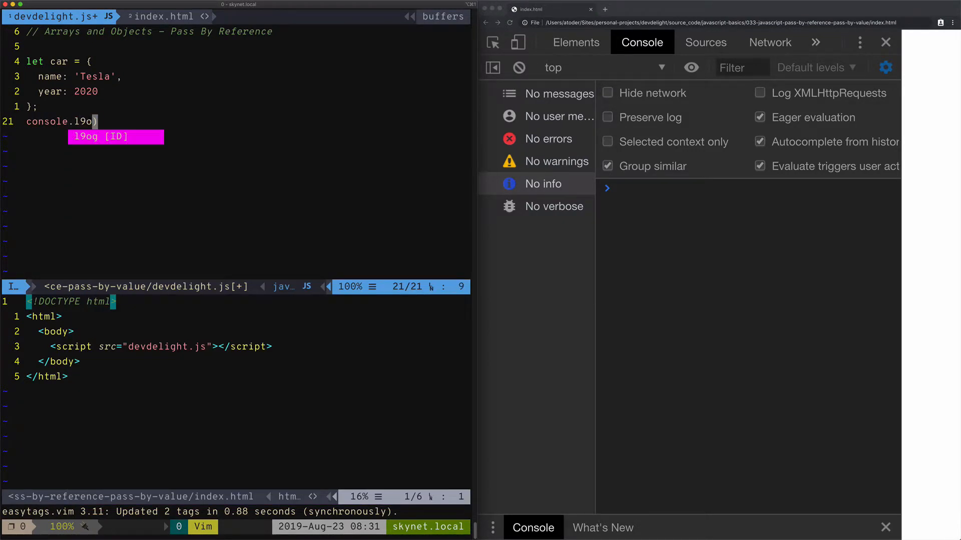
type("log(car):")
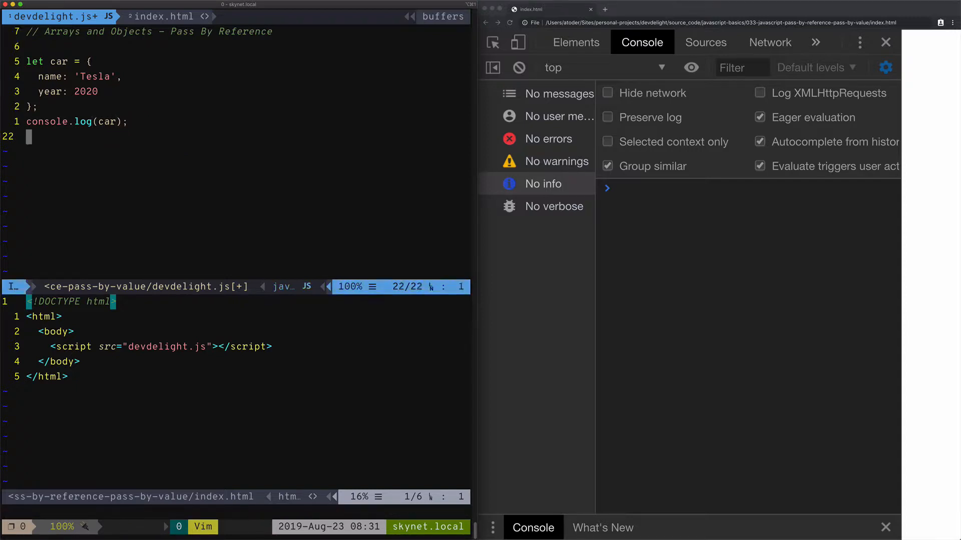
- Start function modifyObj(car) setting car.name to 'BMW' and car.color to 'white'
type("function modifyObj(")
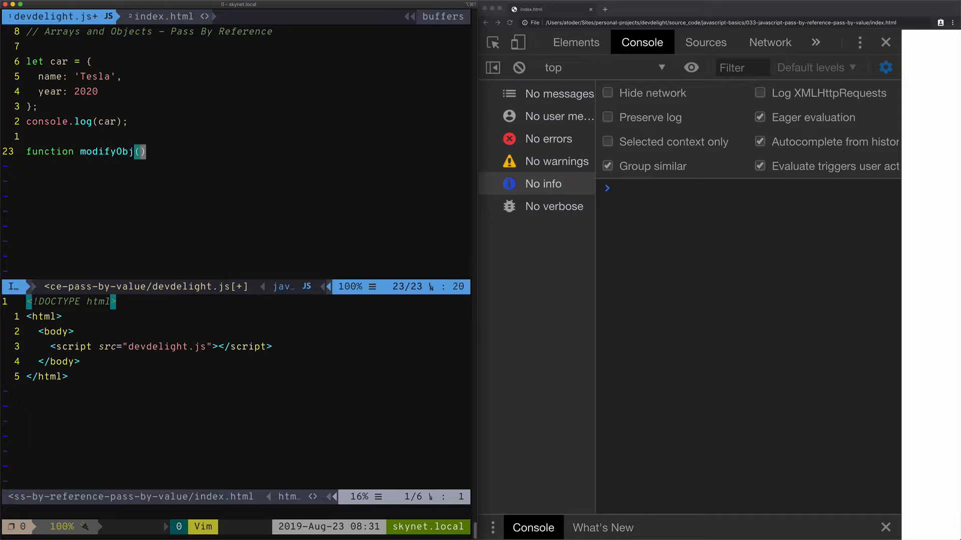
type("car) {")
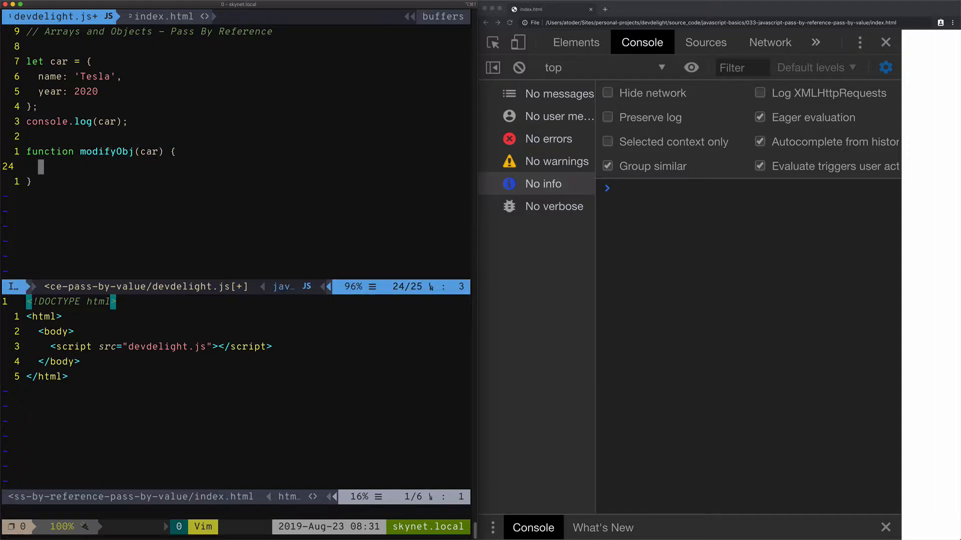
type("car.name")
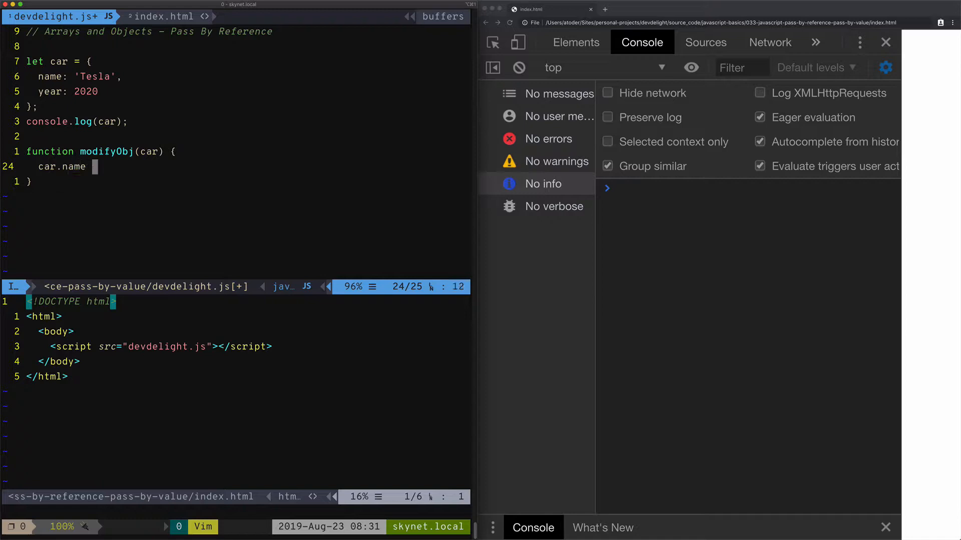
type("= 'BMW';")
type("car.")
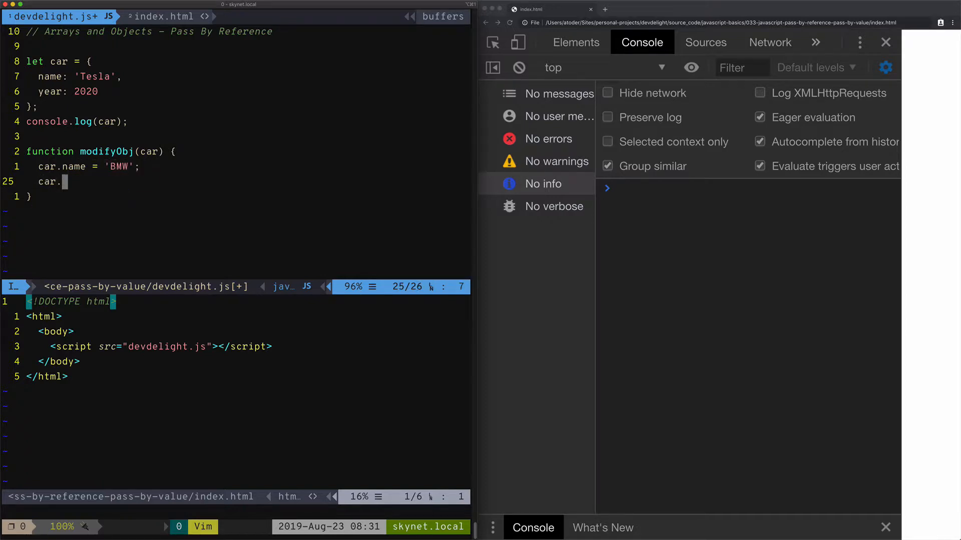
type("color = 'wh")
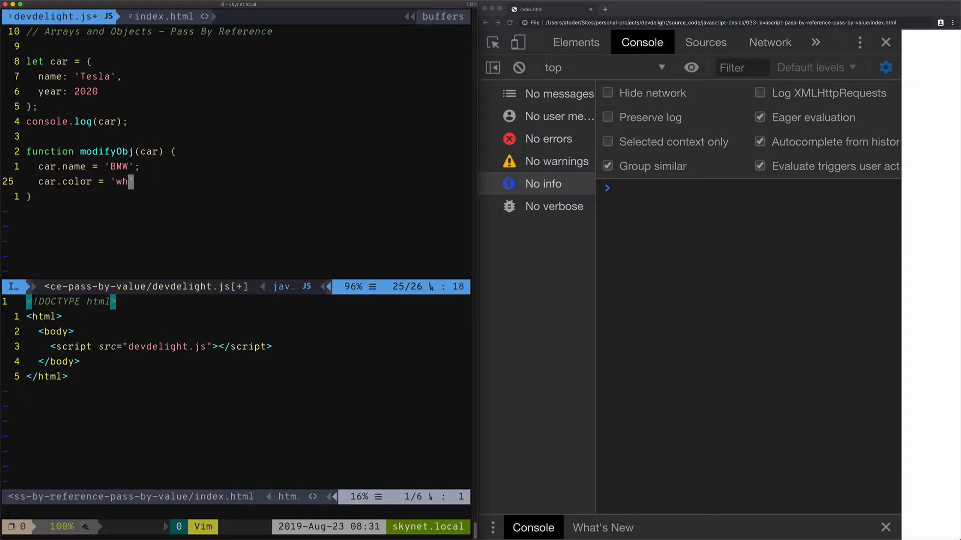
type("ite';")
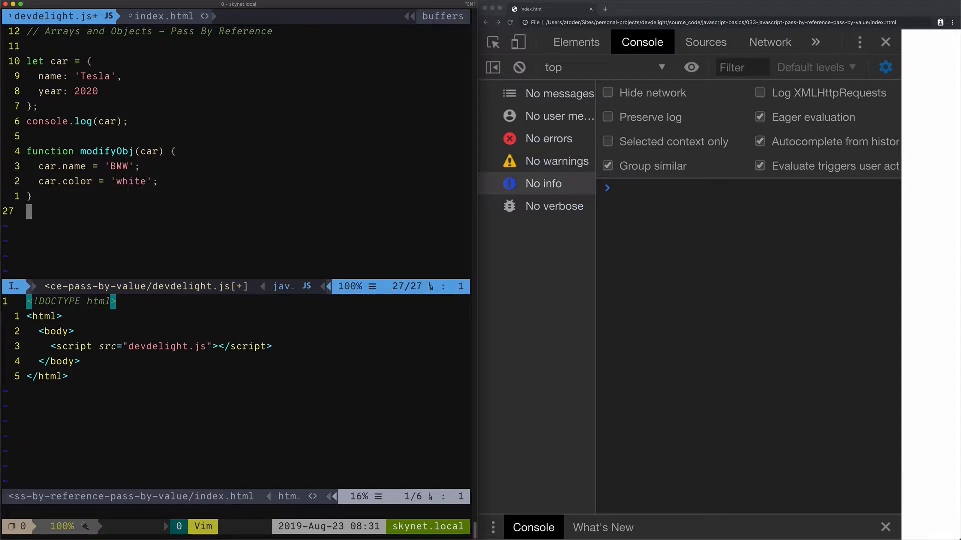
- Add console.log(car) inside modifyObj and another log after the function
type("cona")
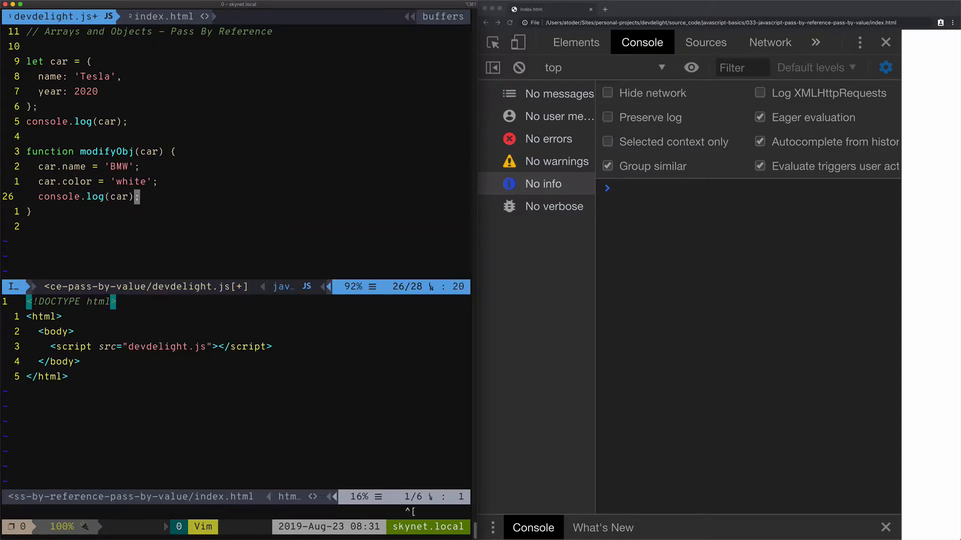
type("console")
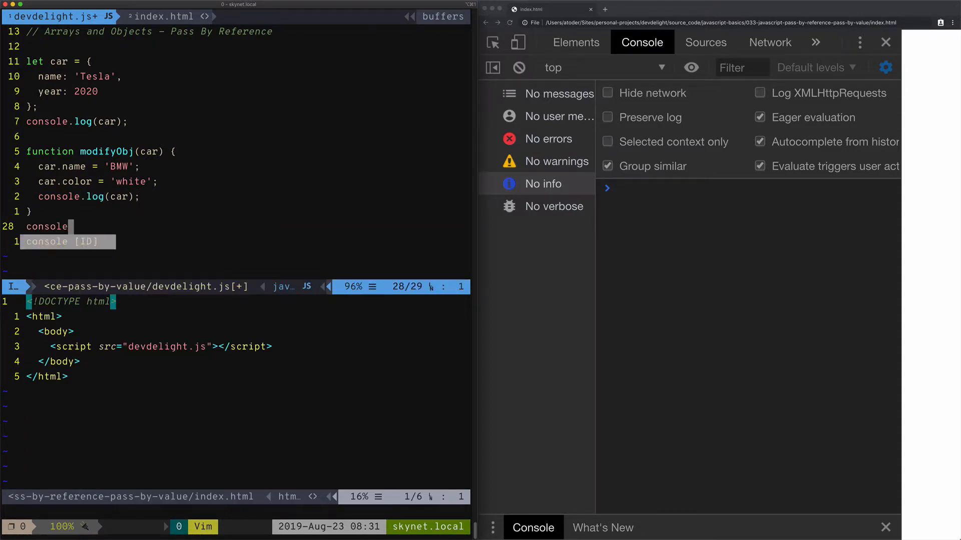
type(".log()")
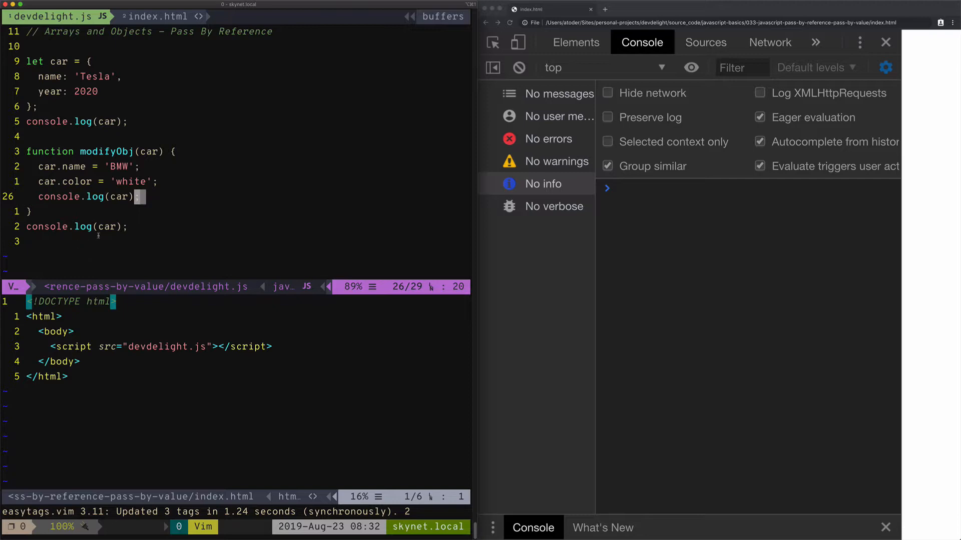
left_click(659, 241)
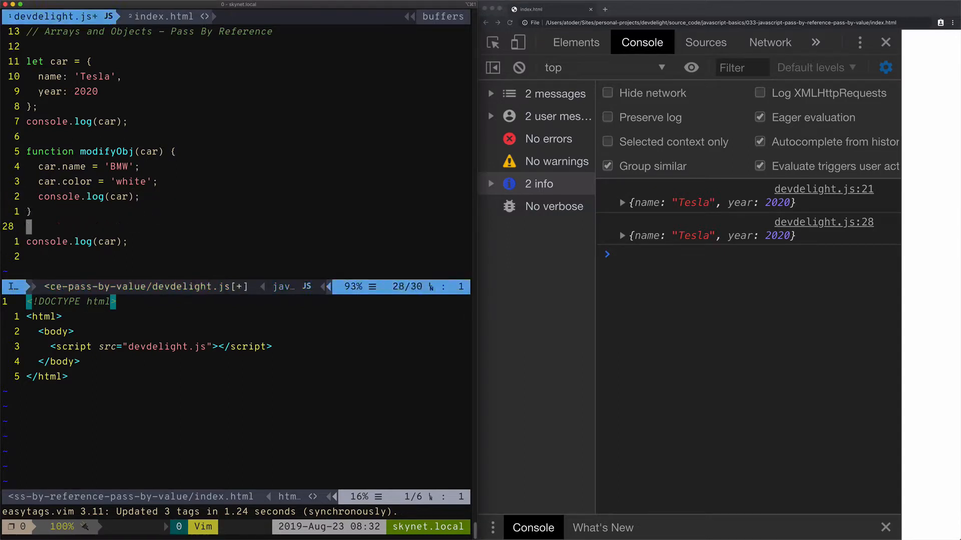
- Insert modifyObj(car) above the final console.log(car) and exit insert mode
type("modifyObj(car)")
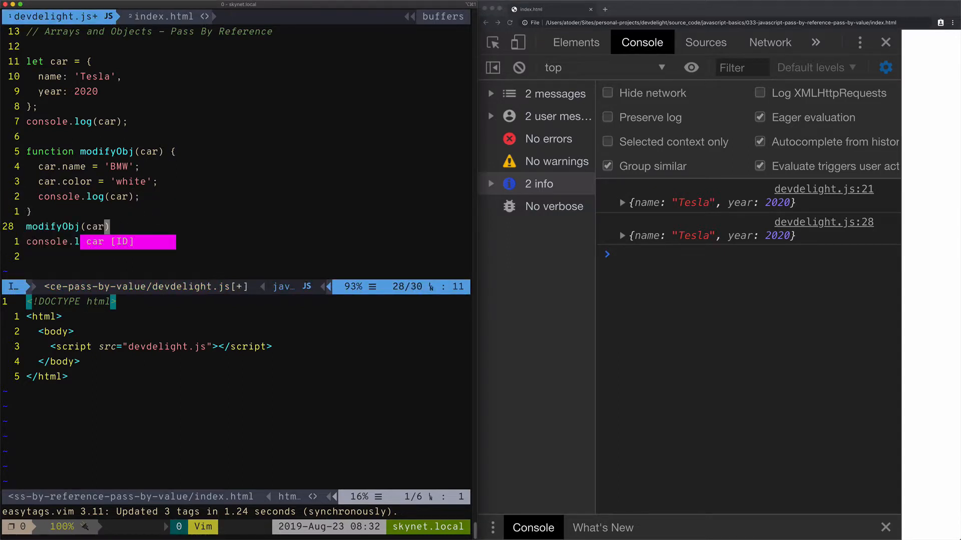
key("Escape")
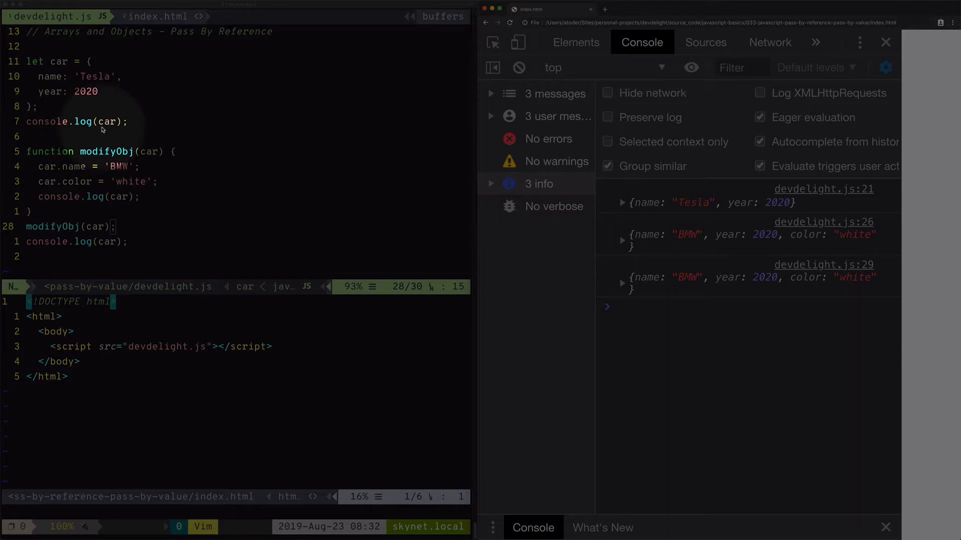
mouse_move(100, 99)
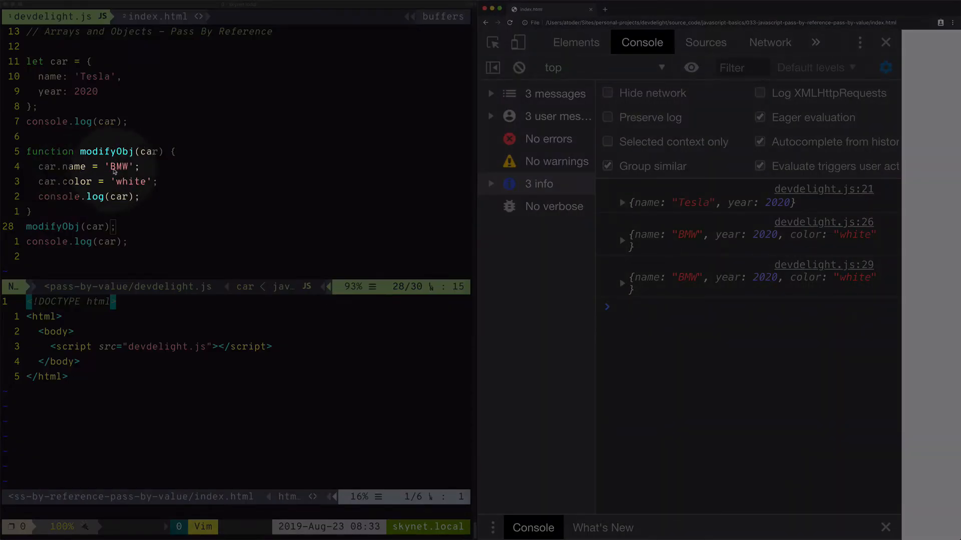
mouse_move(82, 183)
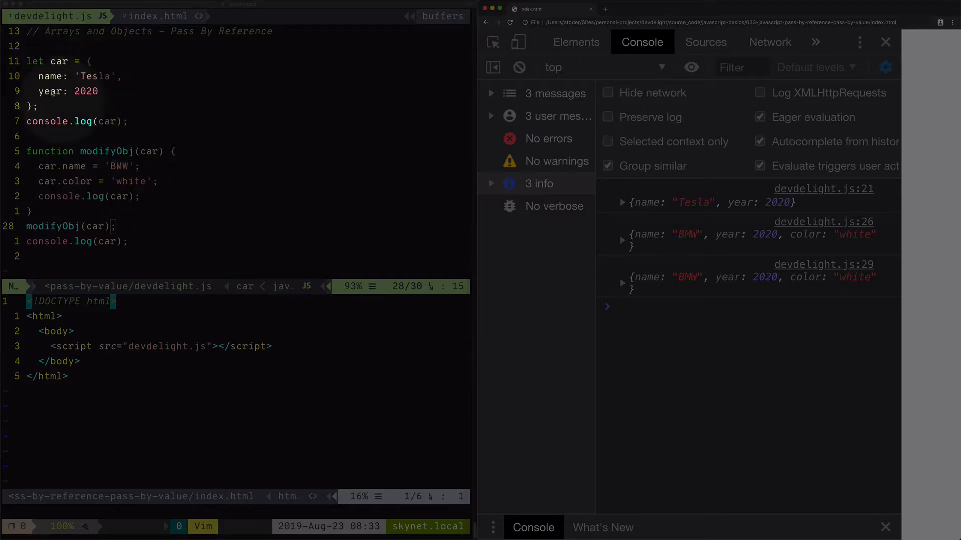
- Expand the devdelight.js:26 and :29 car logs, each showing BMW, 2020, white
left_click(620, 234)
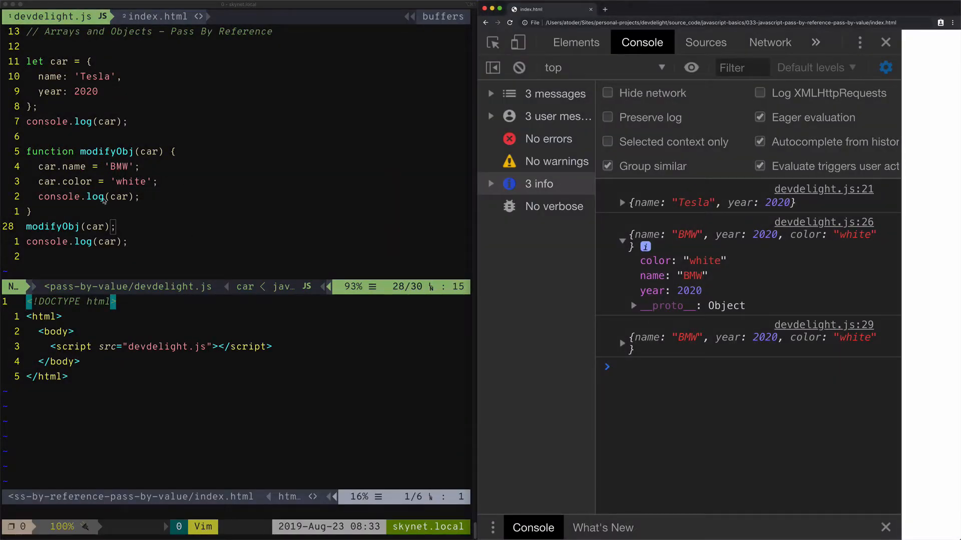
mouse_move(693, 275)
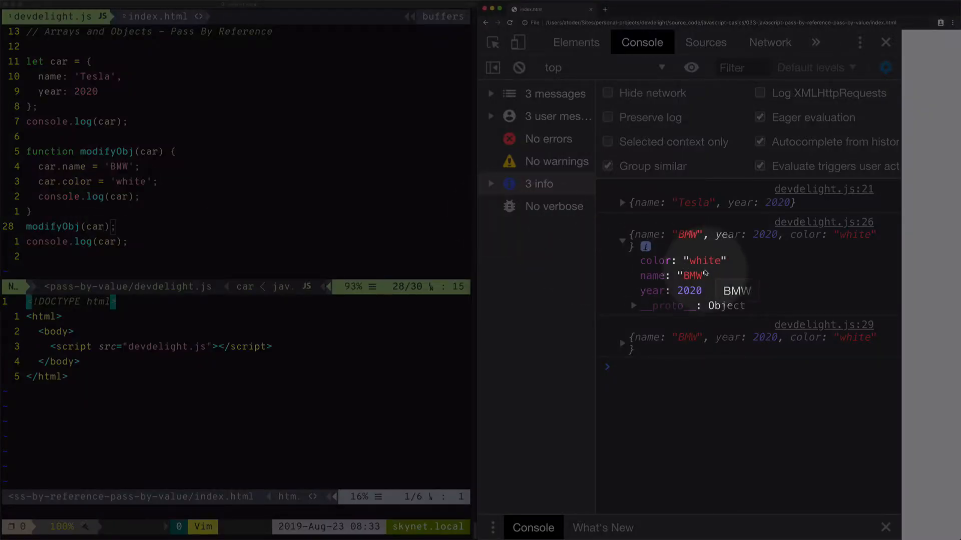
mouse_move(581, 277)
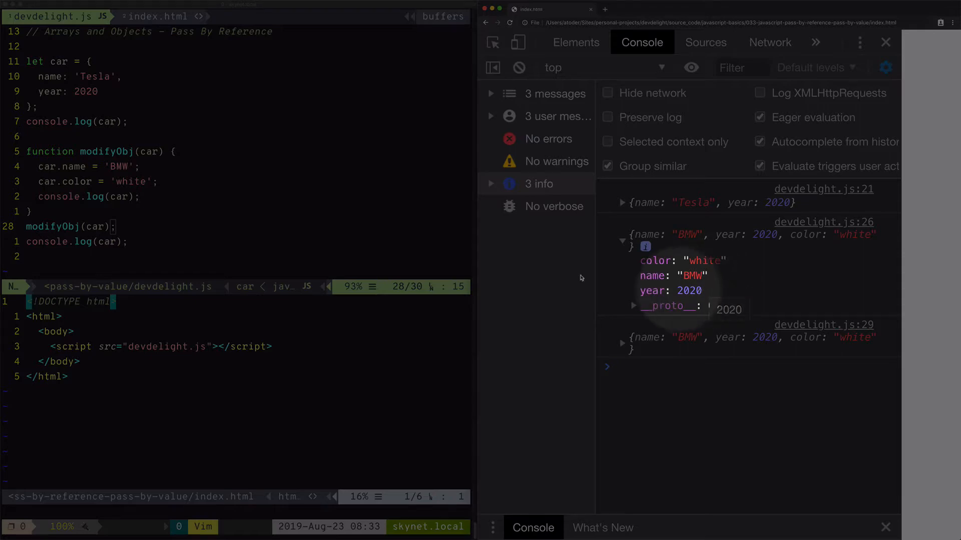
mouse_move(210, 241)
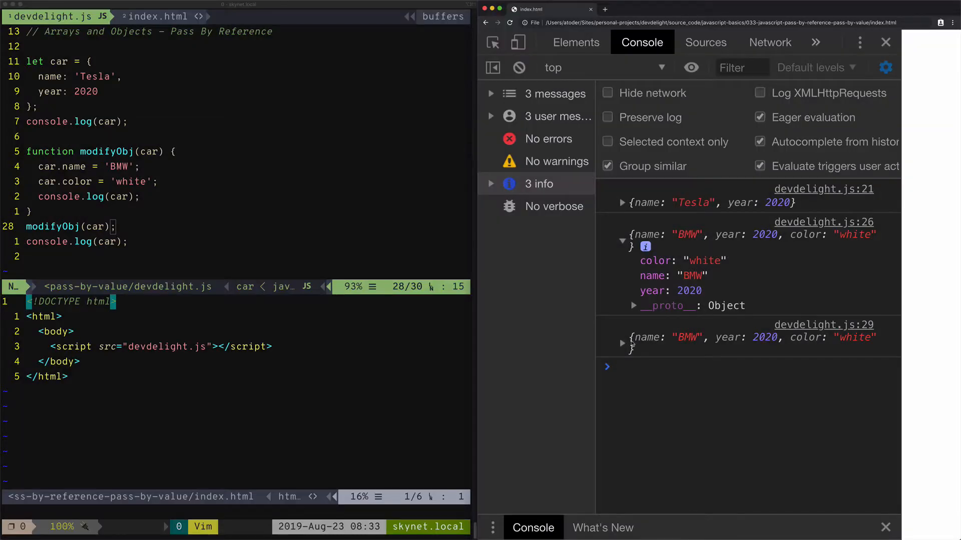
left_click(622, 343)
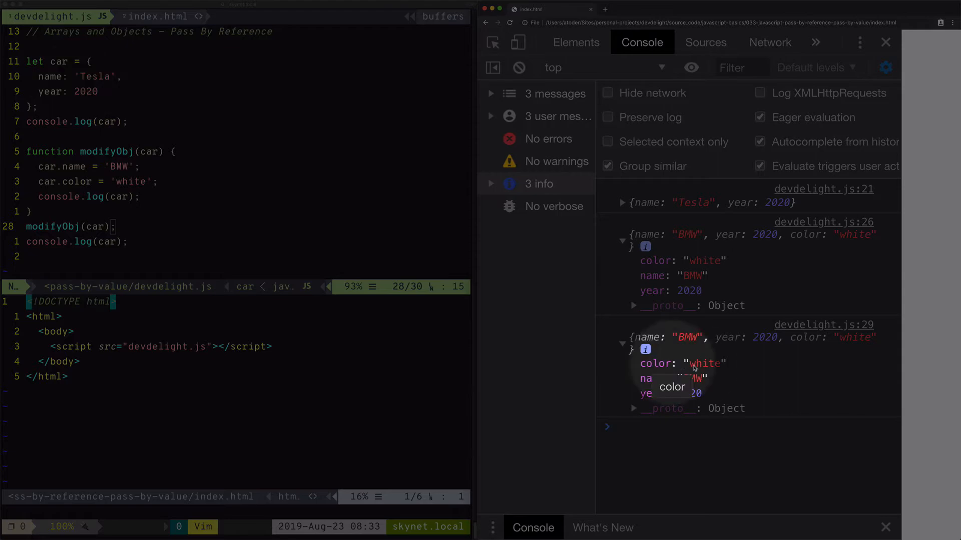
mouse_move(685, 367)
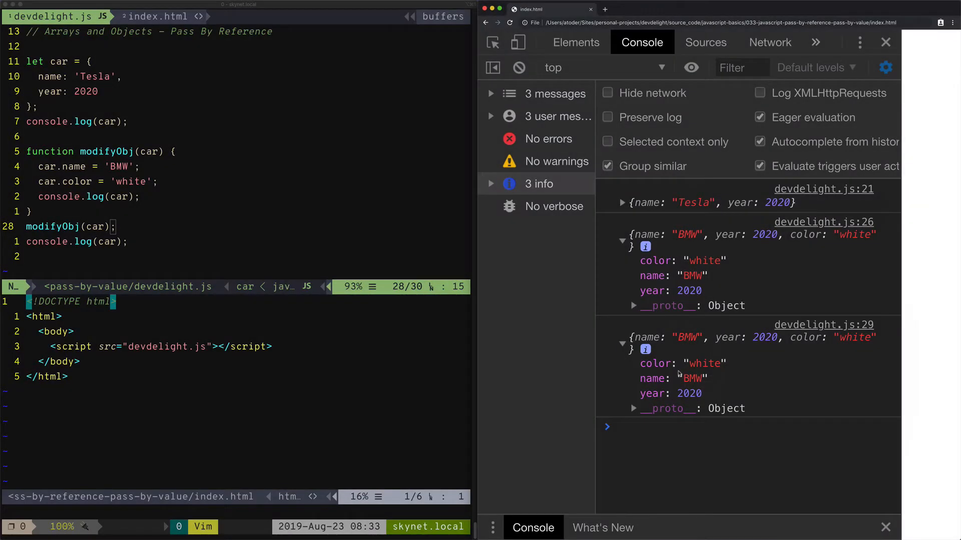
mouse_move(656, 364)
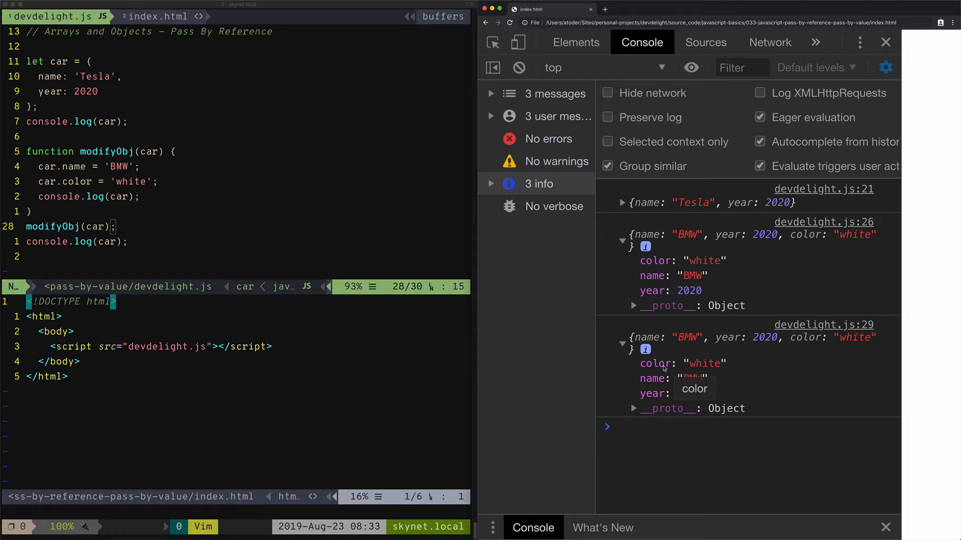
mouse_move(195, 211)
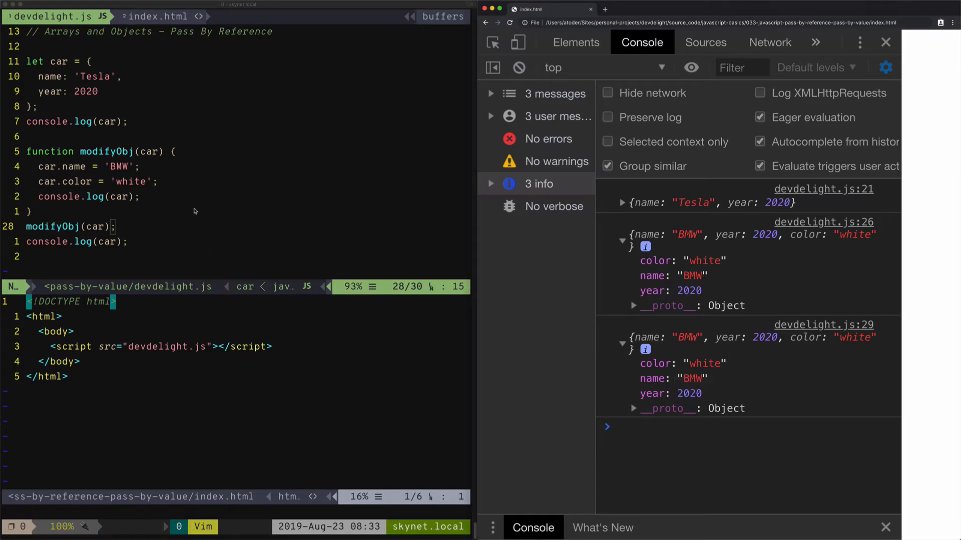
mouse_move(158, 195)
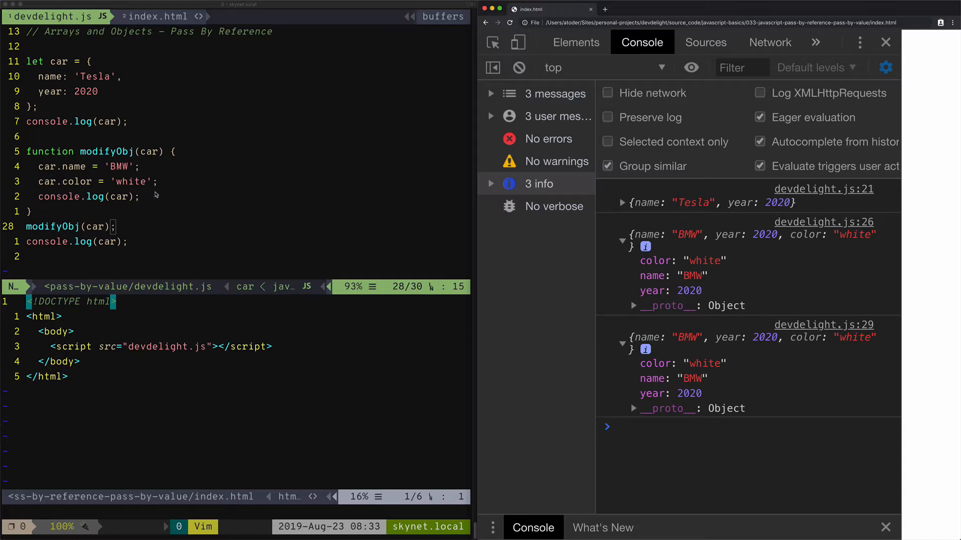
mouse_move(59, 84)
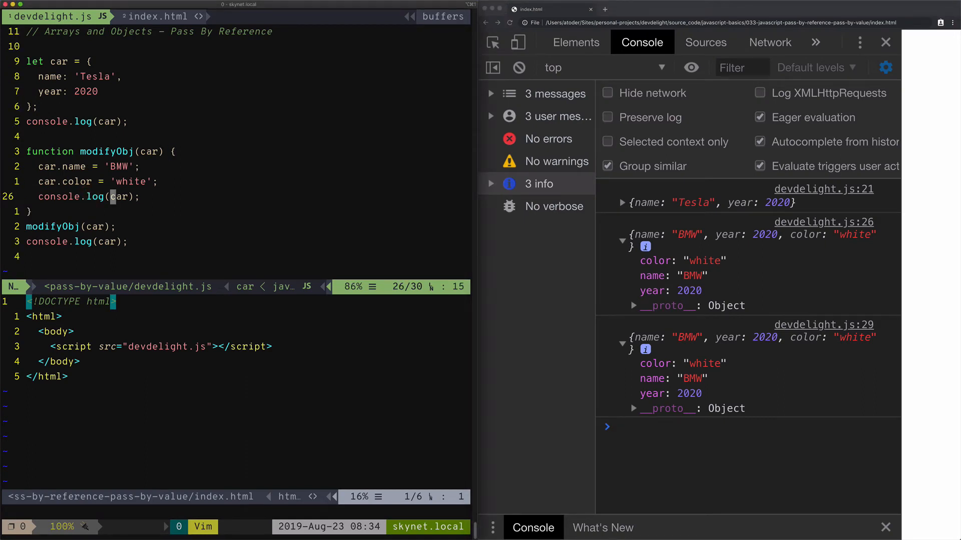
- Add car = {}; inside modifyObj right after its console.log(car)
type("car =-")
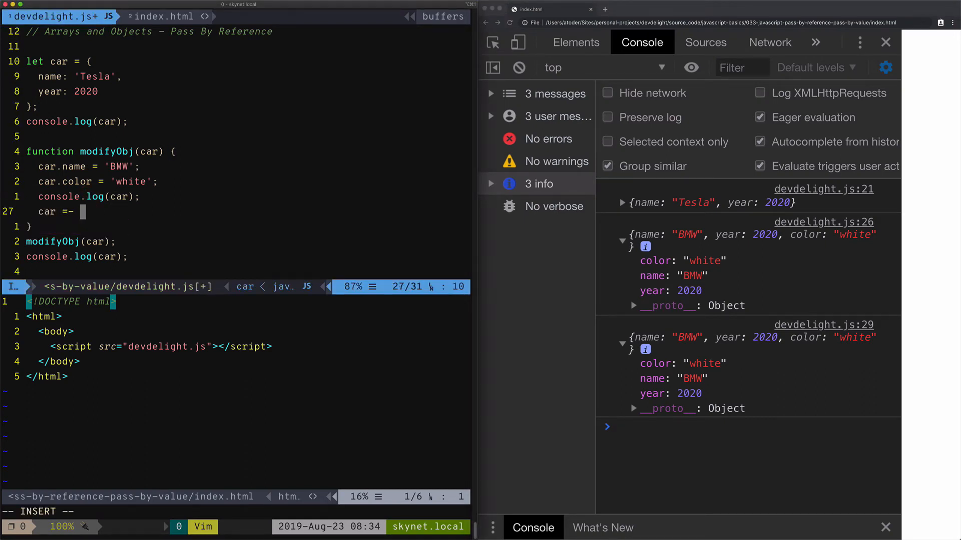
type("{}")
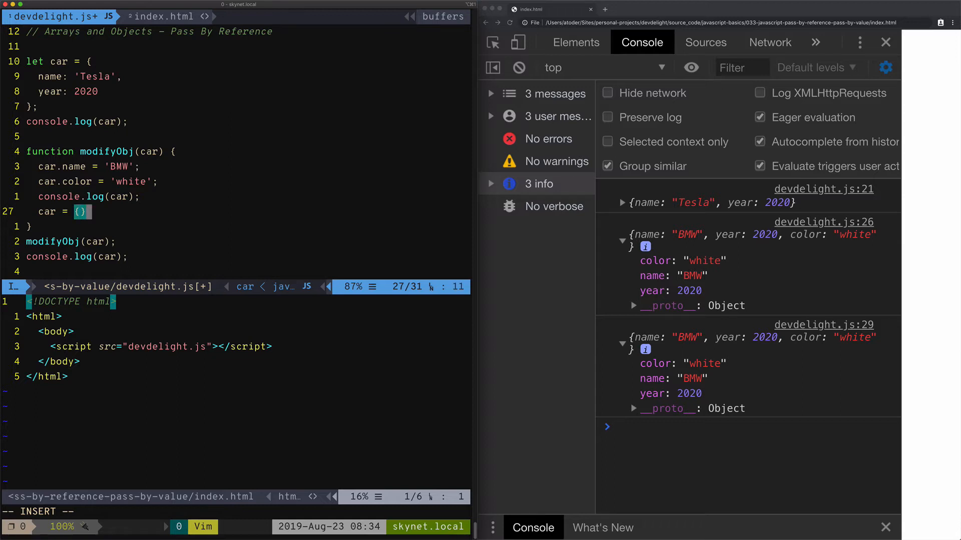
type(";")
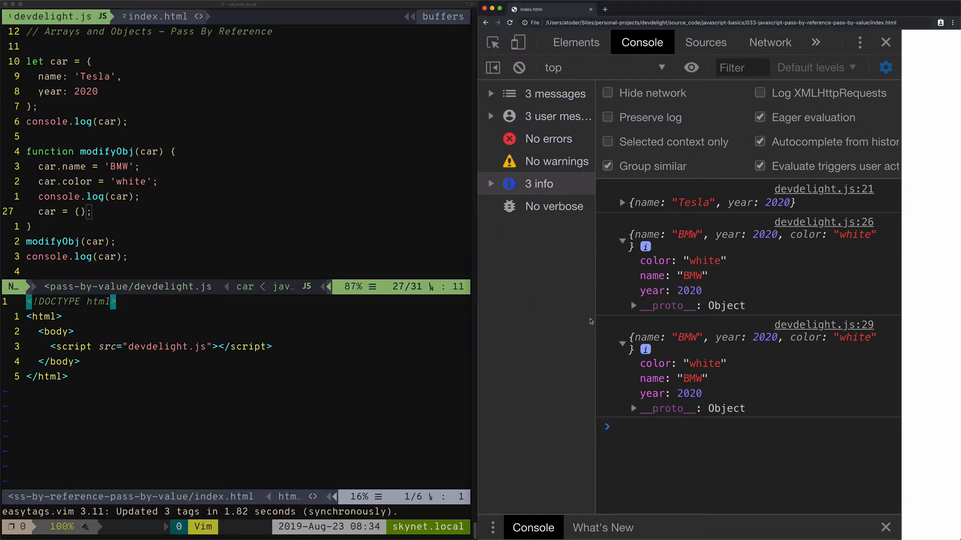
- Reload the page and expand the devdelight.js:30 car log showing BMW, 2020, white
left_click(622, 235)
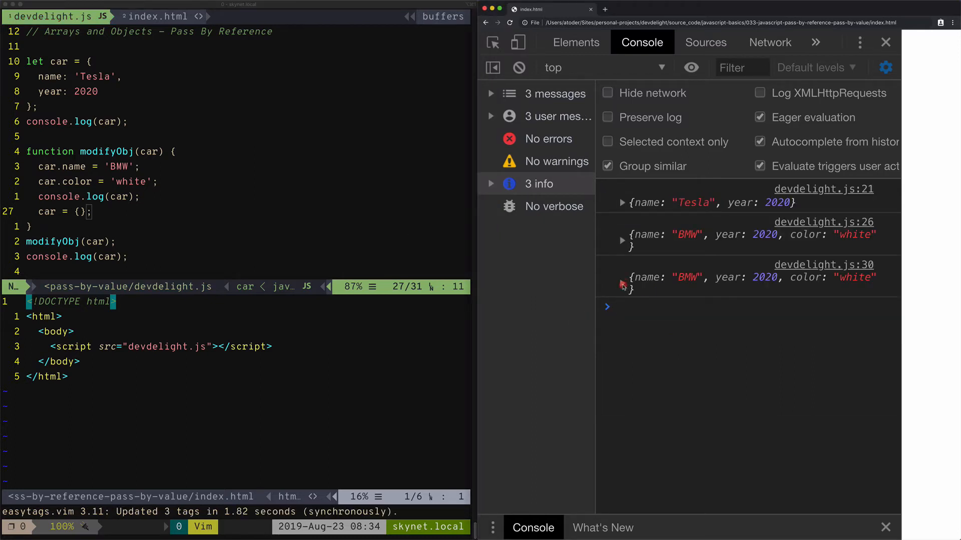
left_click(621, 277)
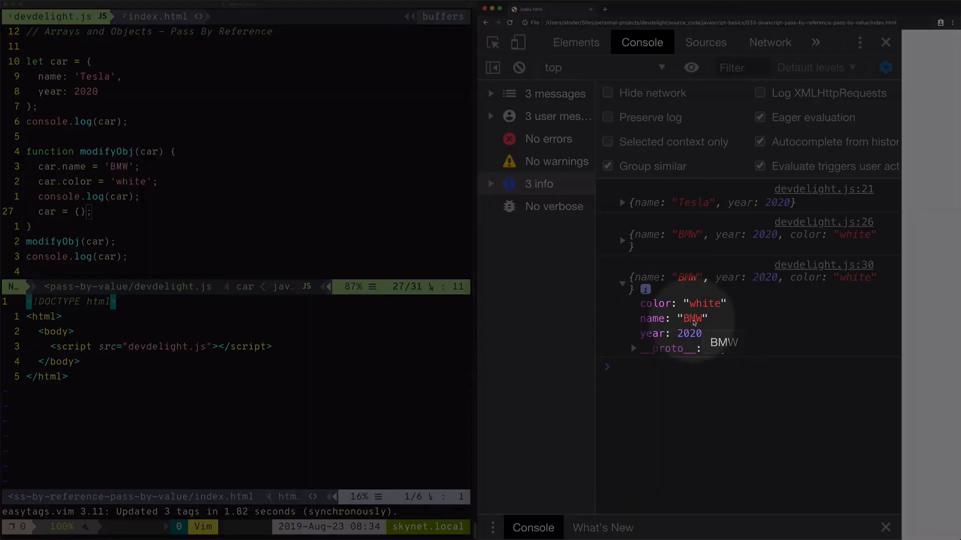
mouse_move(129, 241)
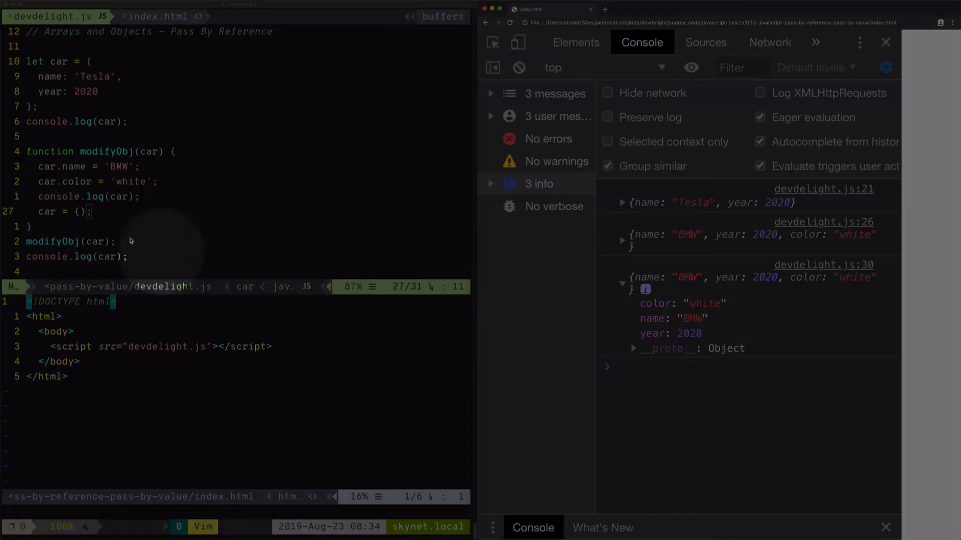